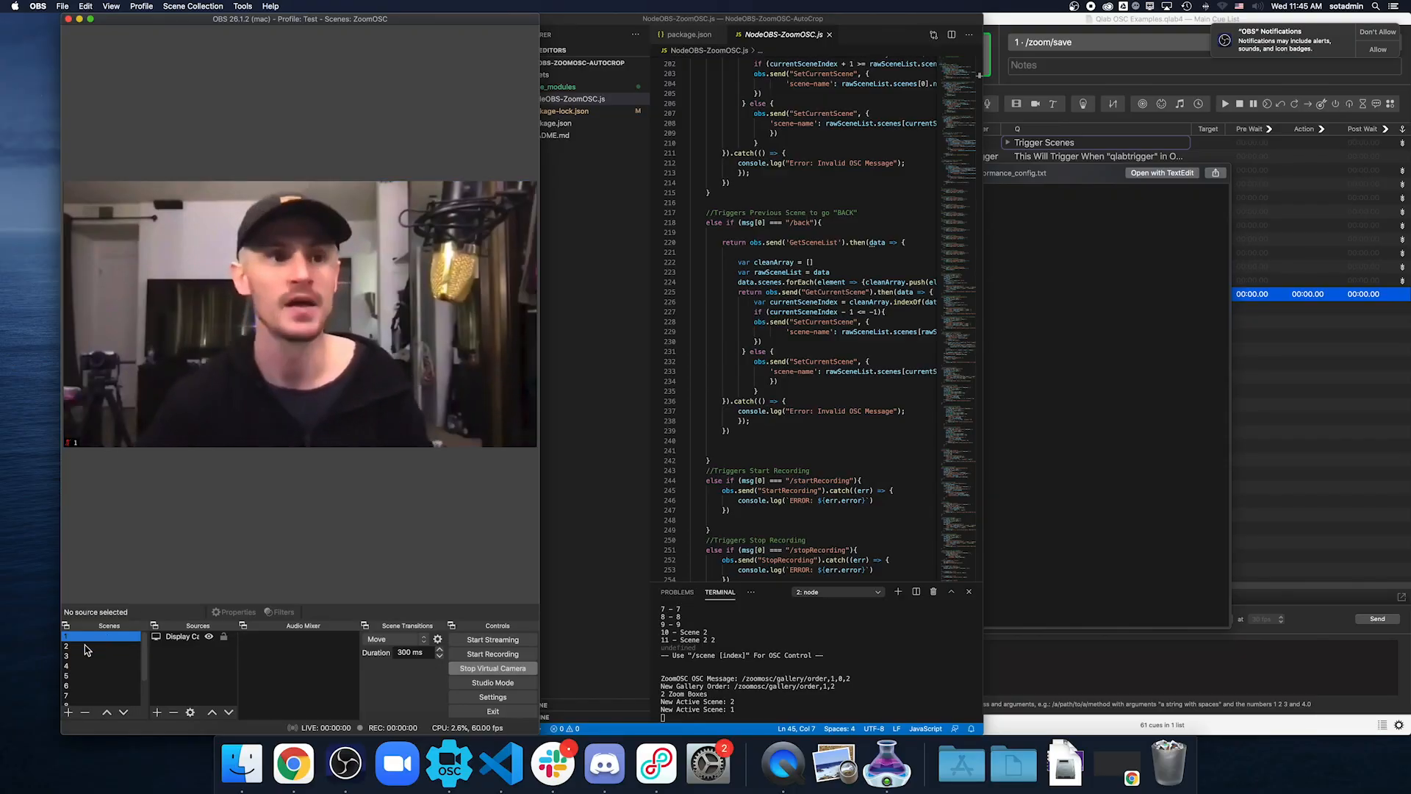
# Make scene 2 active so the second participant's isolated Zoom feed is shown.
pyautogui.click(80, 646)
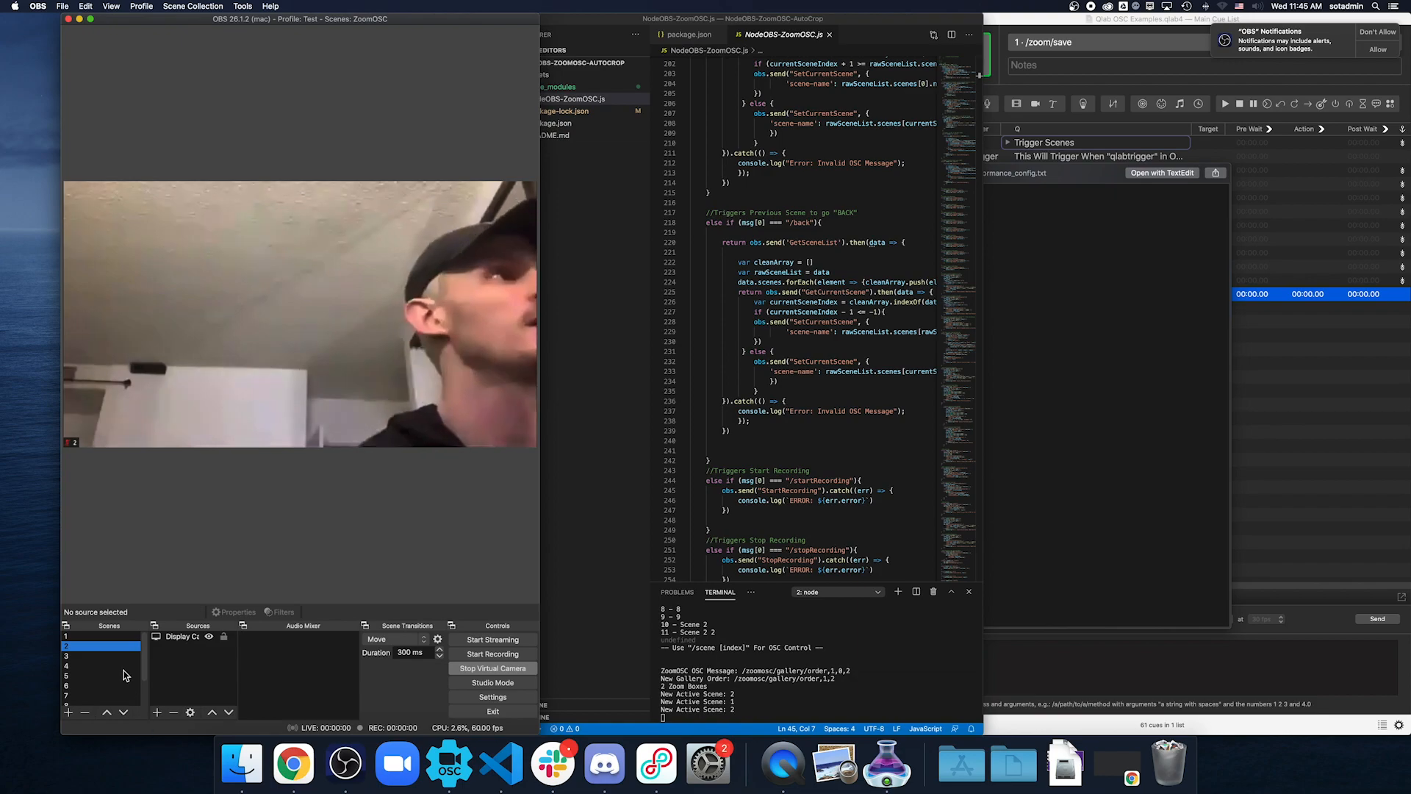